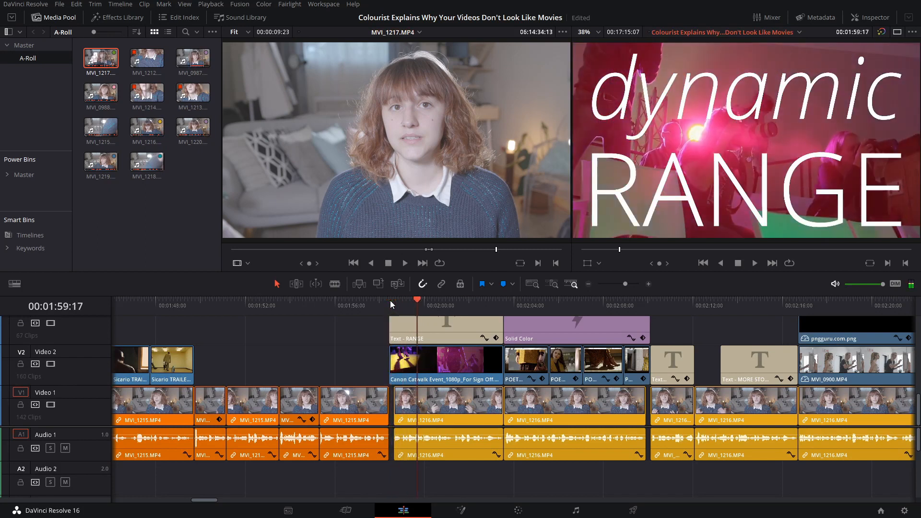
Scrub the playhead back and forth along the timeline ruler to review the edit.
click(472, 299)
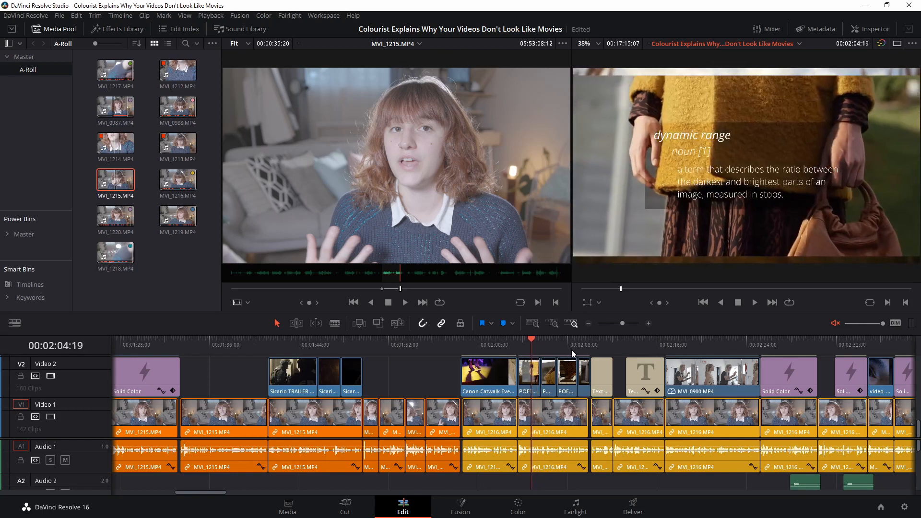
click(482, 339)
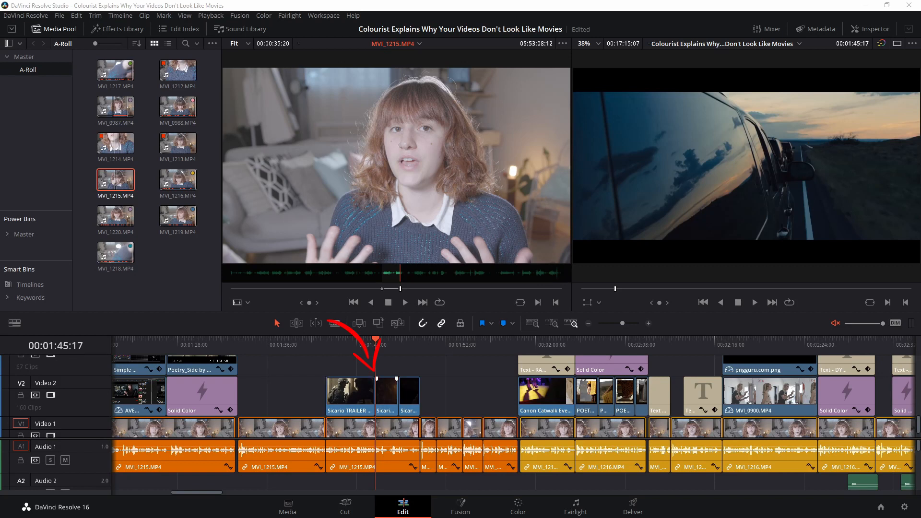
click(167, 345)
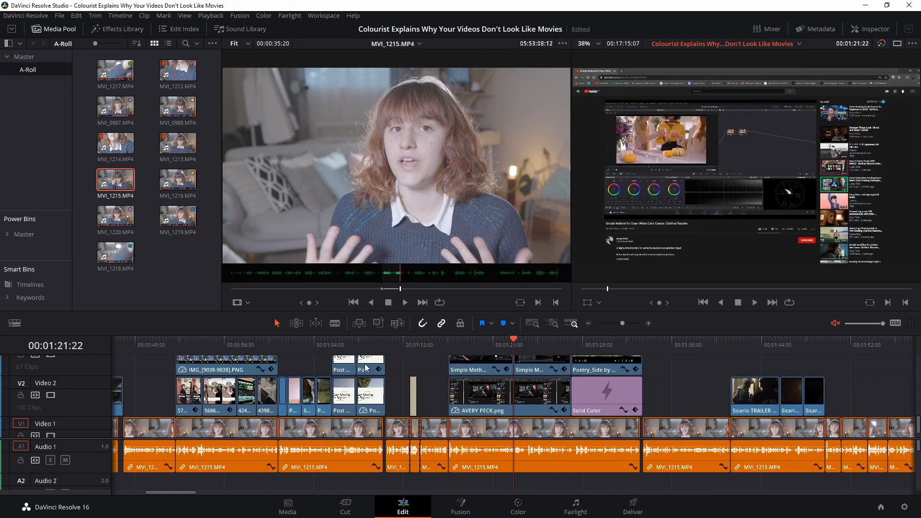
click(805, 338)
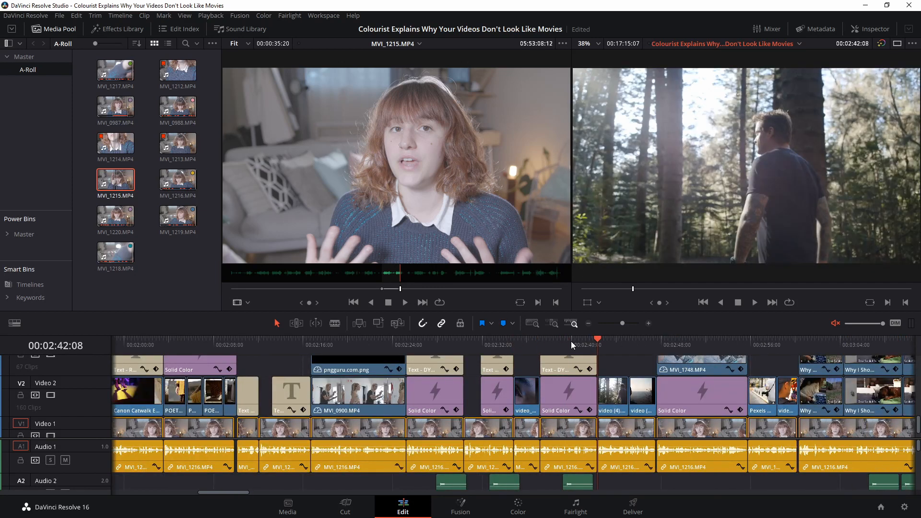
click(519, 343)
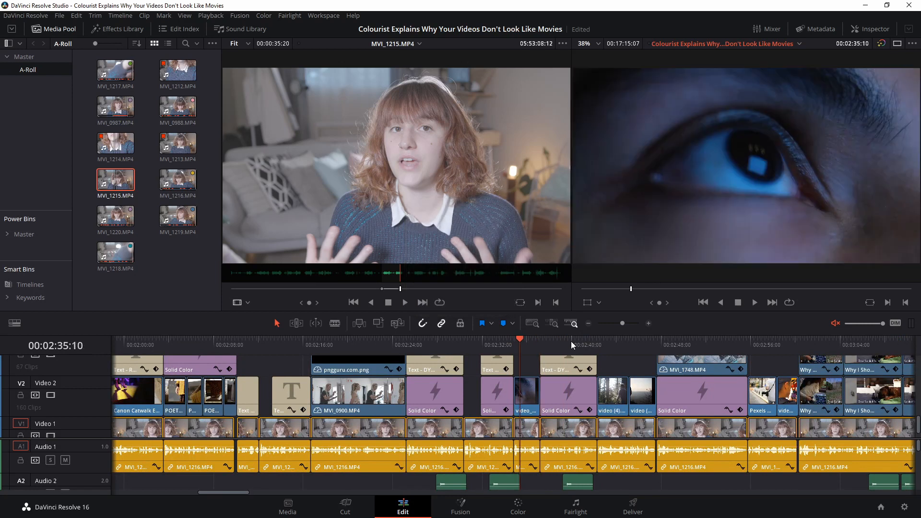
click(467, 341)
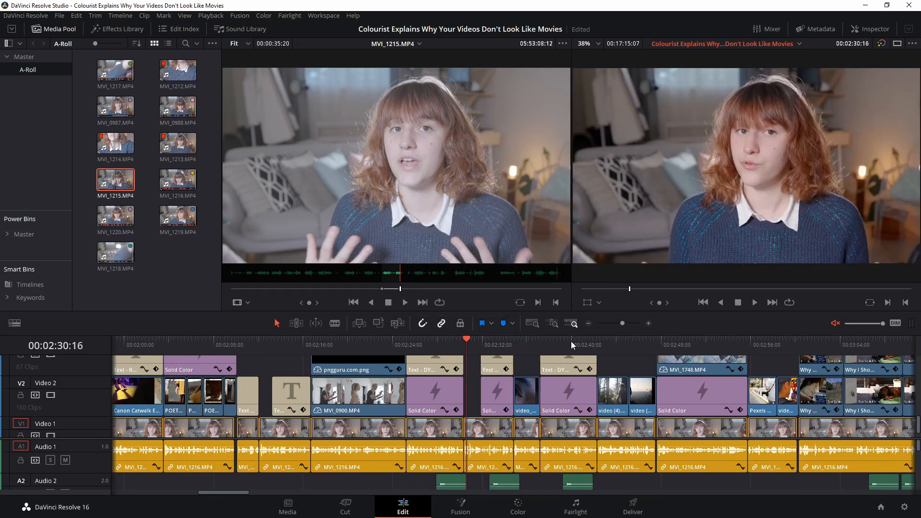
click(258, 344)
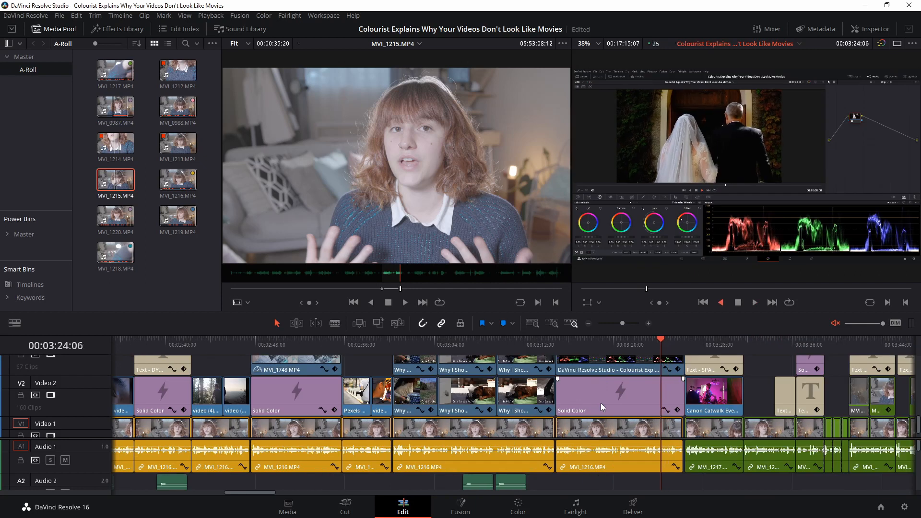
click(639, 338)
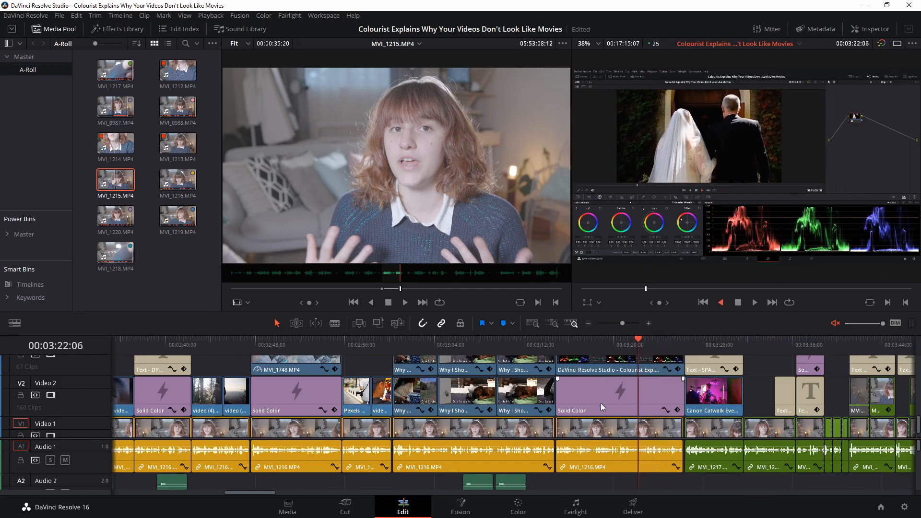
click(603, 338)
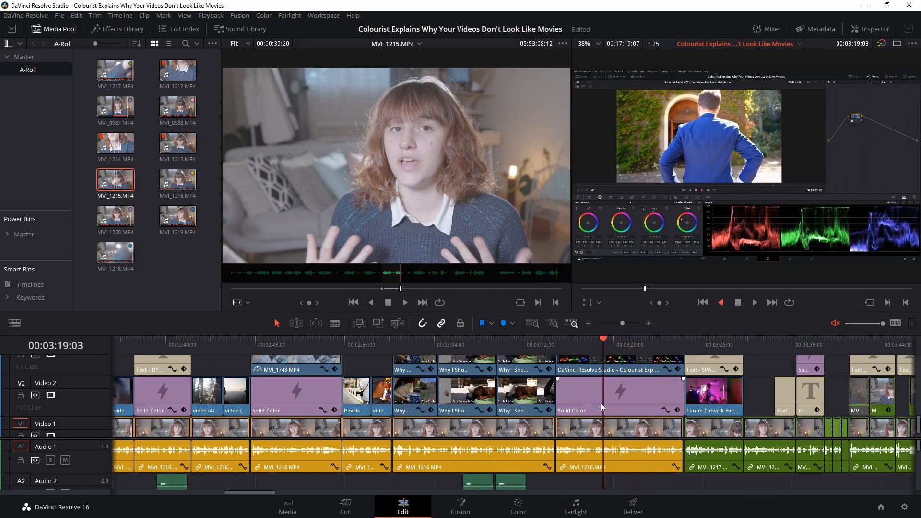
click(179, 345)
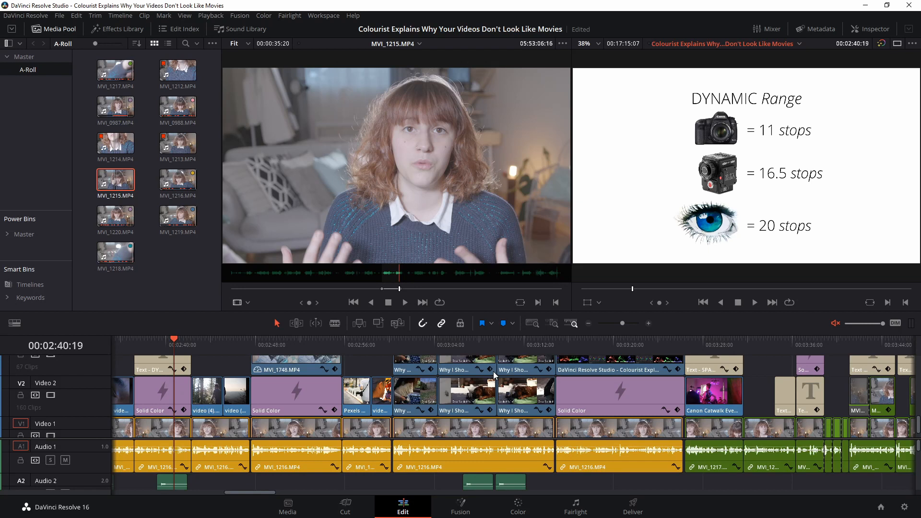
click(577, 341)
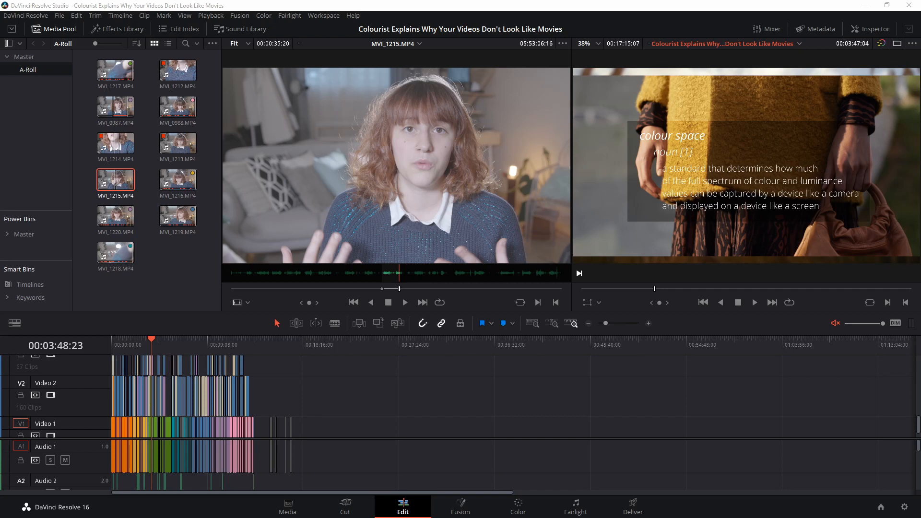
Zoom the timeline in, out and to full view, then load MVI_1216.MP4 in the source viewer.
key(ctrl)
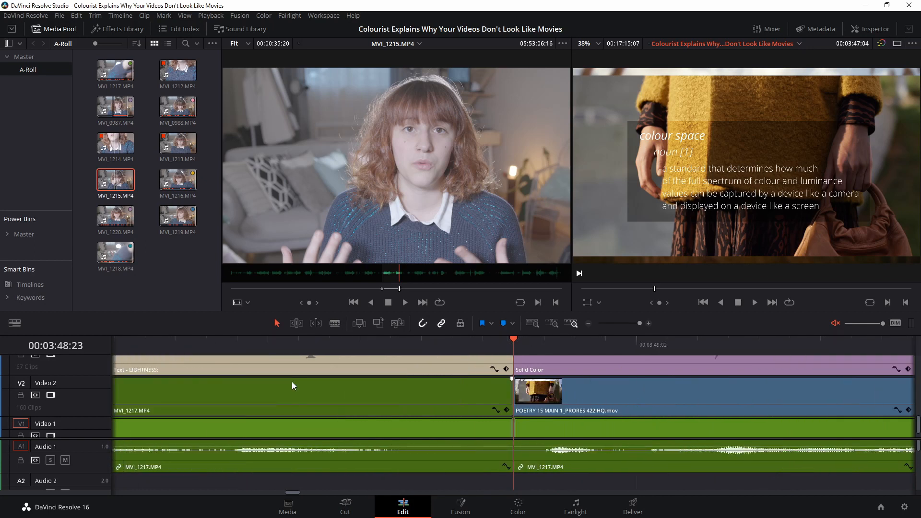
key(ctrl)
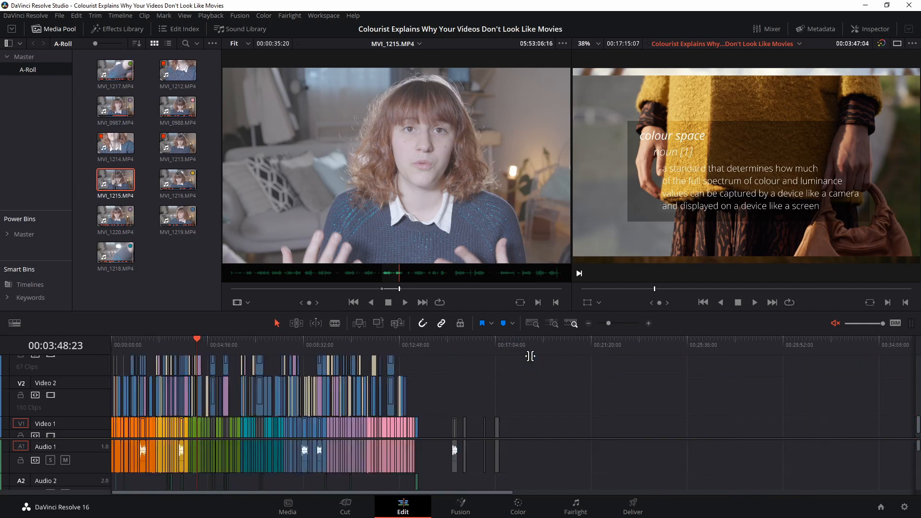
mouse_move(569, 351)
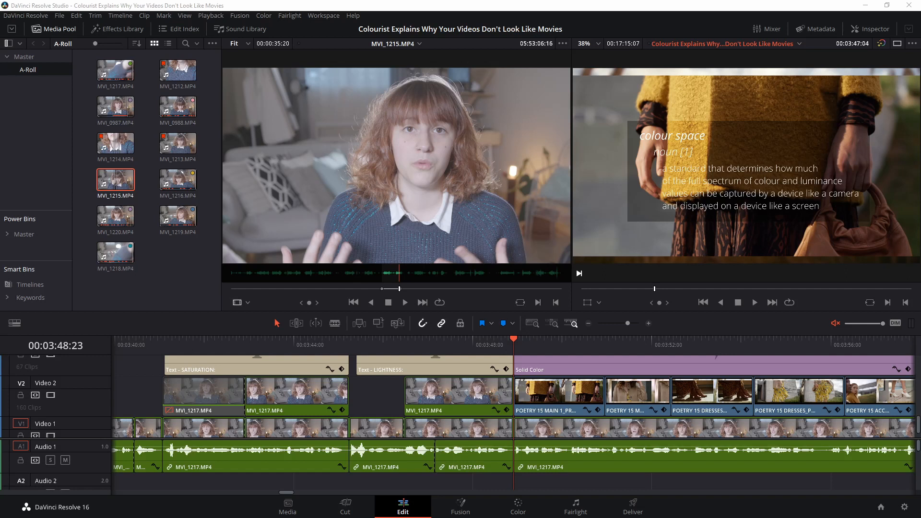
key(shift)
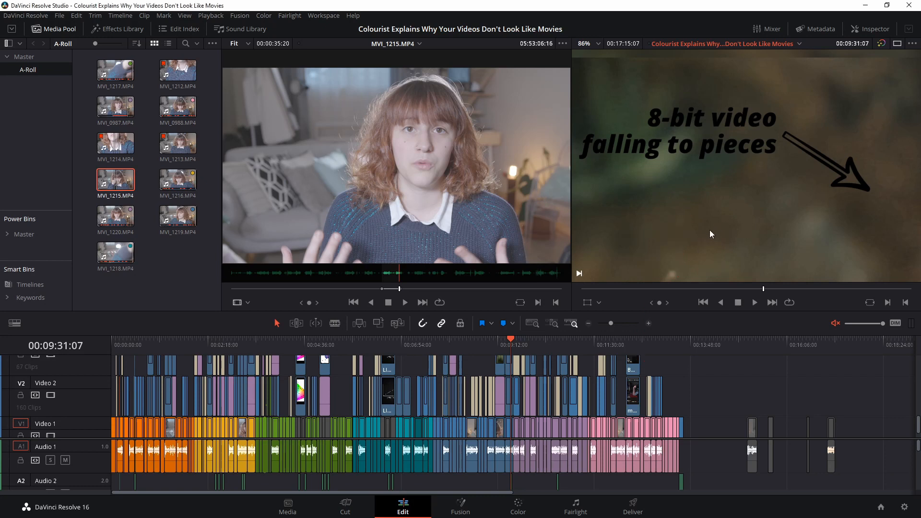
mouse_move(578, 64)
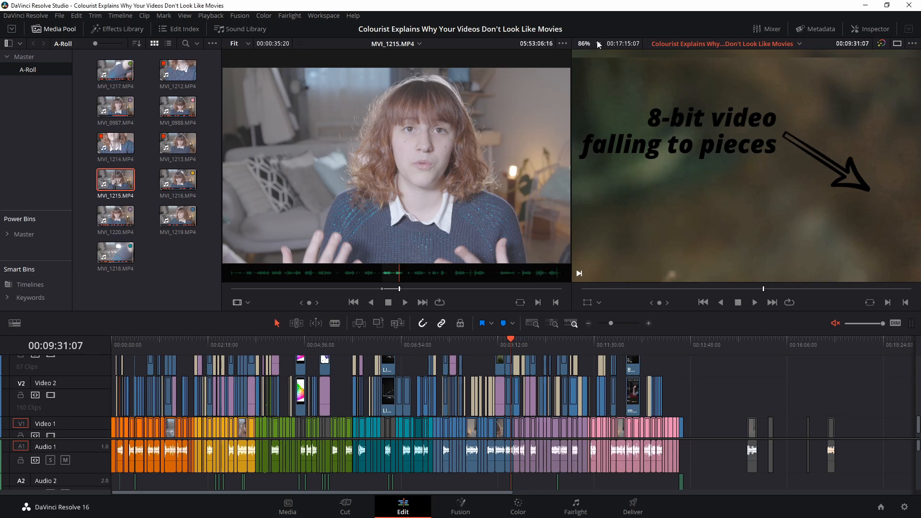
mouse_move(722, 164)
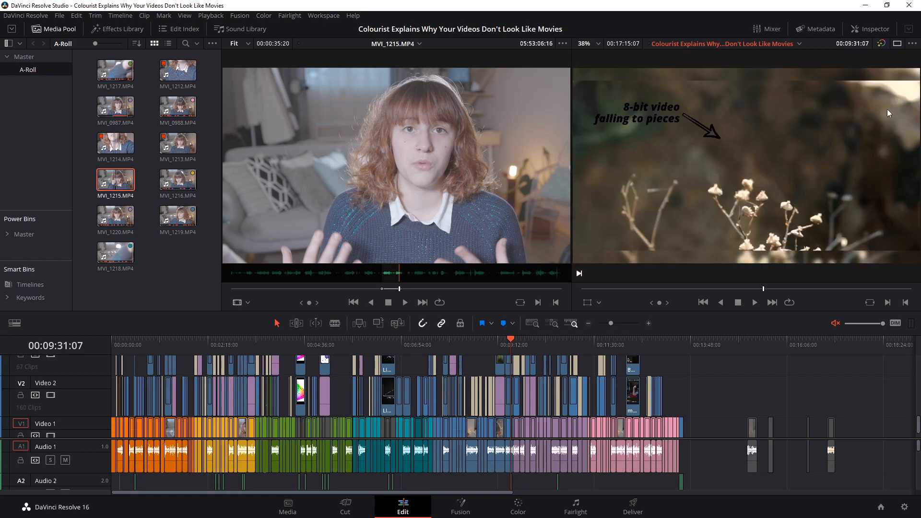
mouse_move(615, 111)
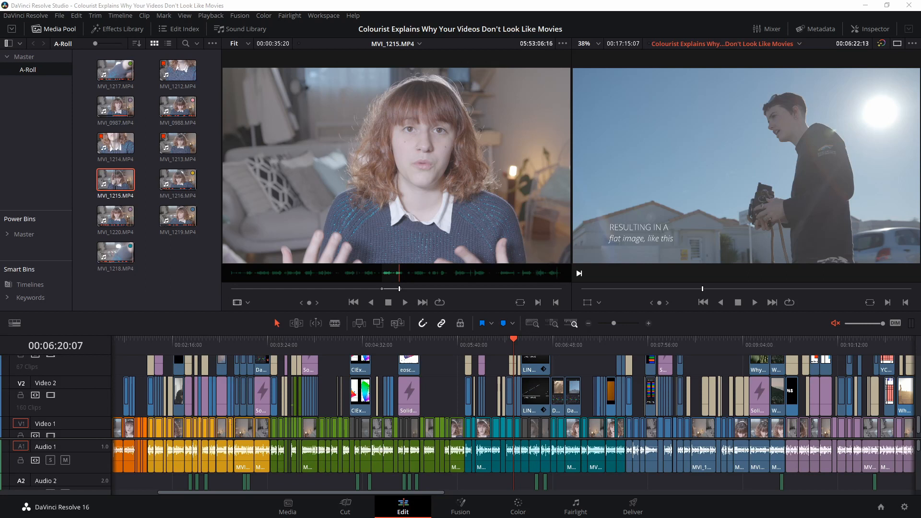
double_click(177, 179)
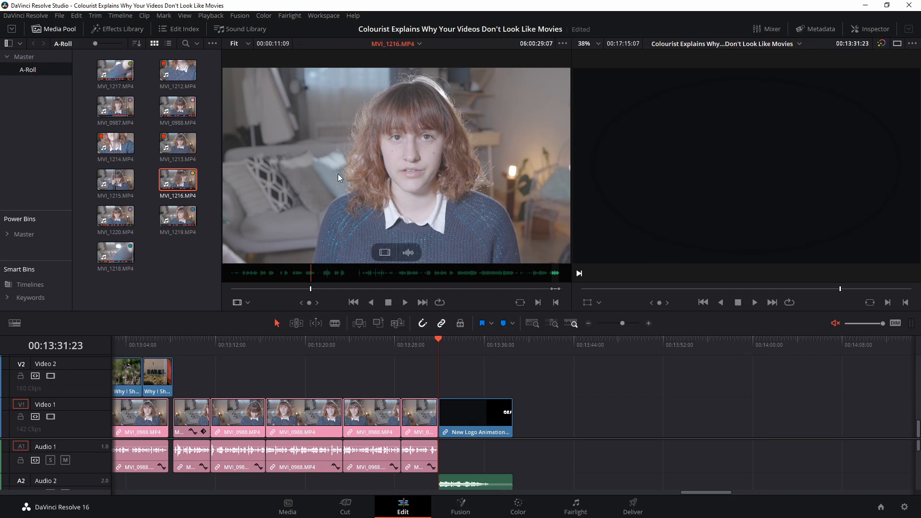
mouse_move(351, 202)
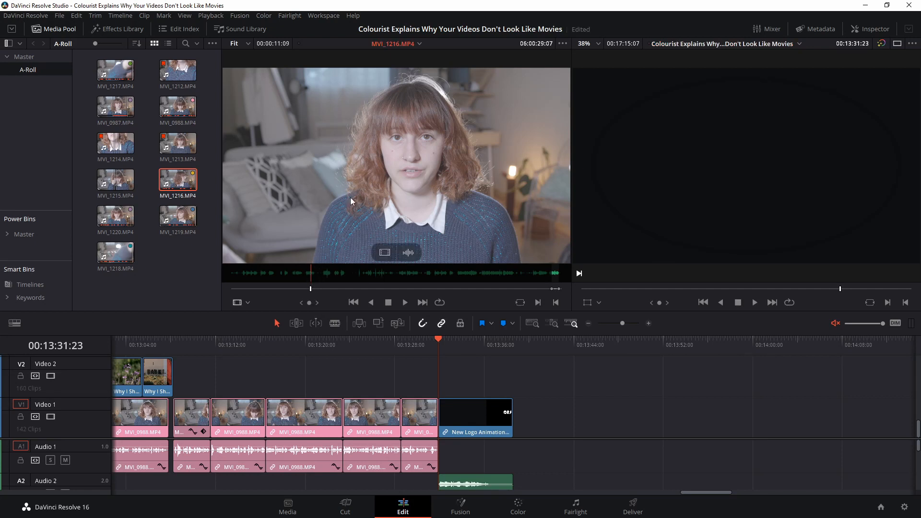
mouse_move(396, 187)
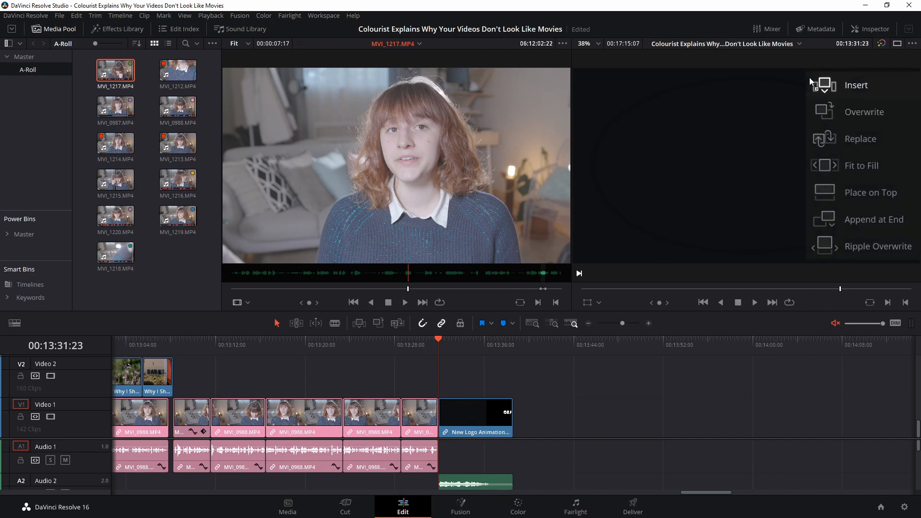
mouse_move(861, 108)
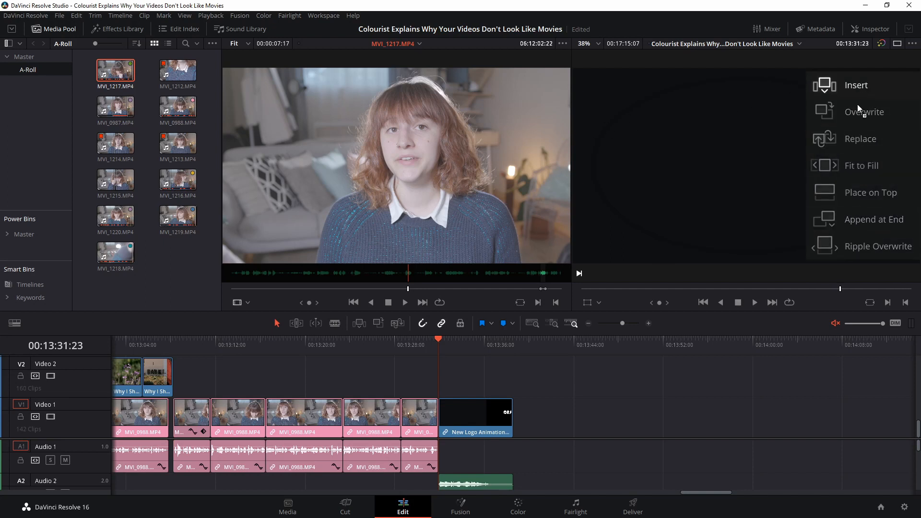
mouse_move(903, 90)
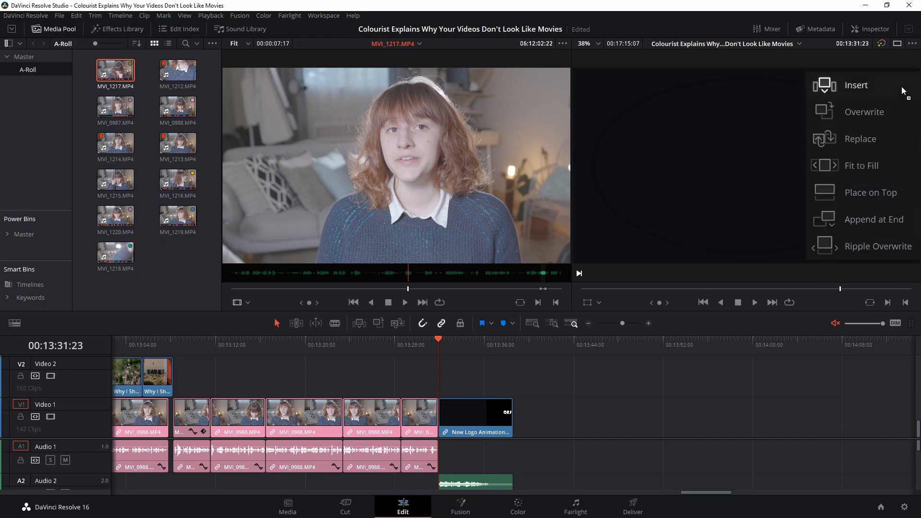
mouse_move(892, 250)
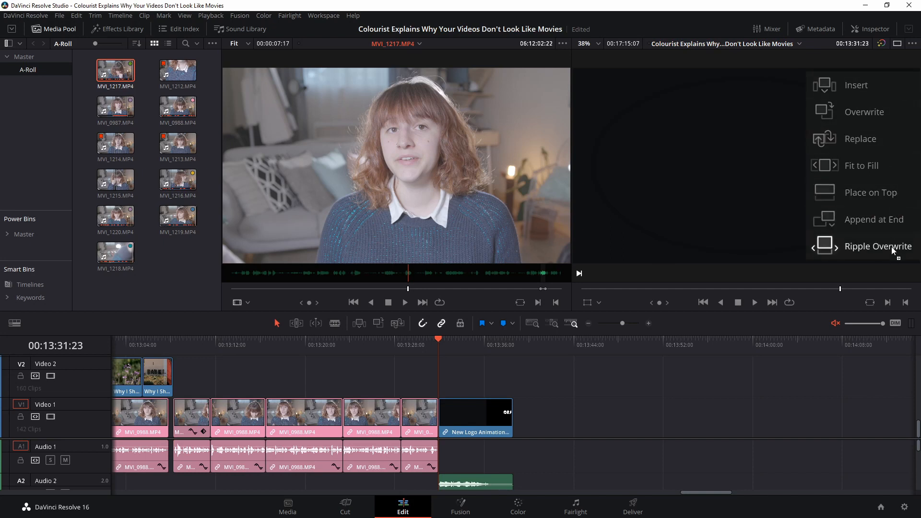
mouse_move(904, 81)
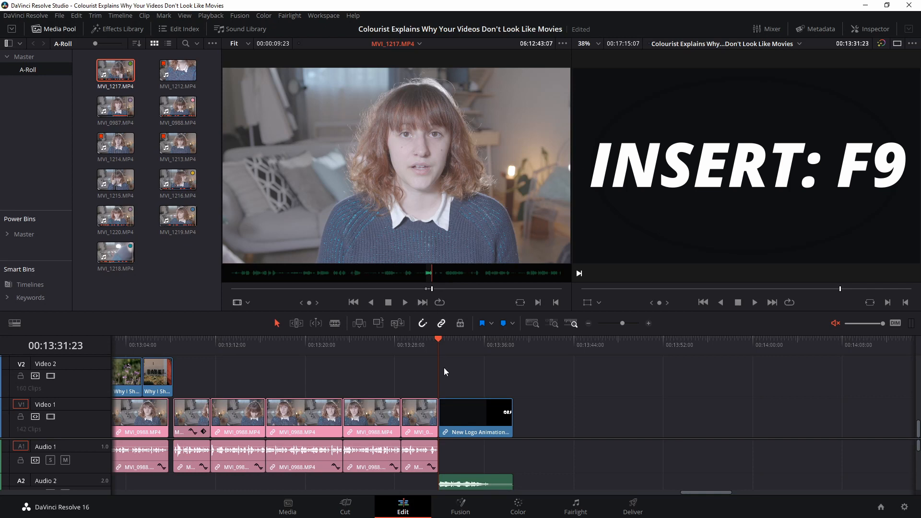
mouse_move(444, 398)
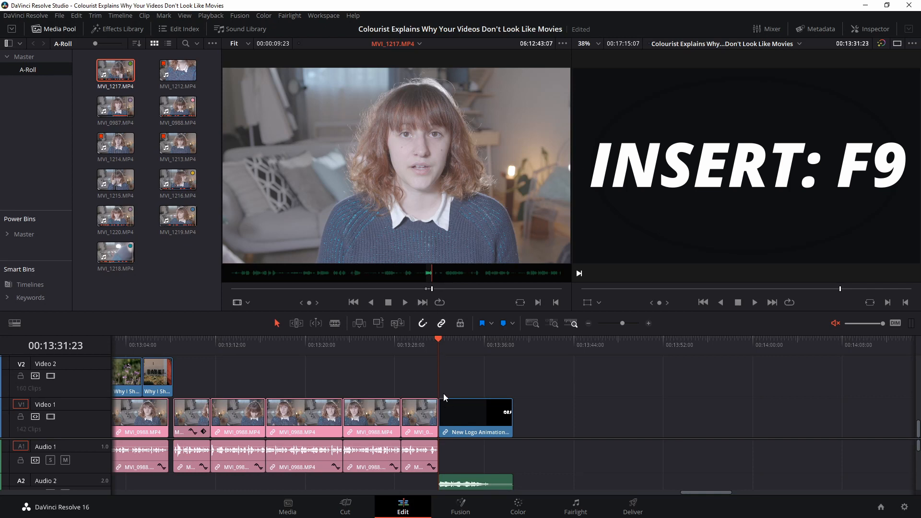
key(F9)
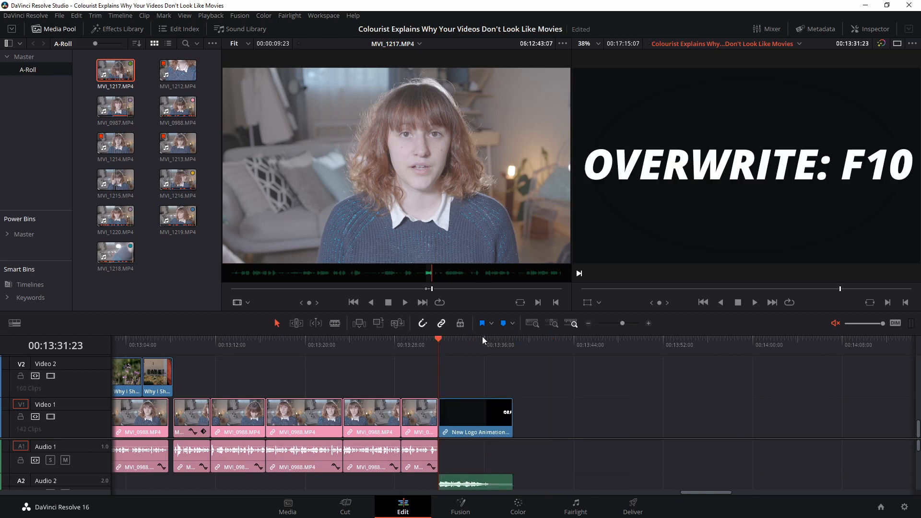
mouse_move(479, 376)
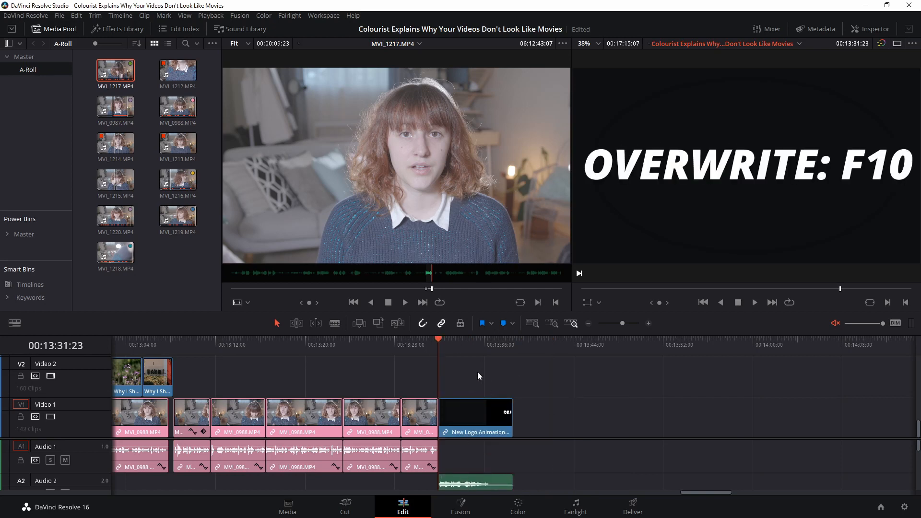
mouse_move(440, 387)
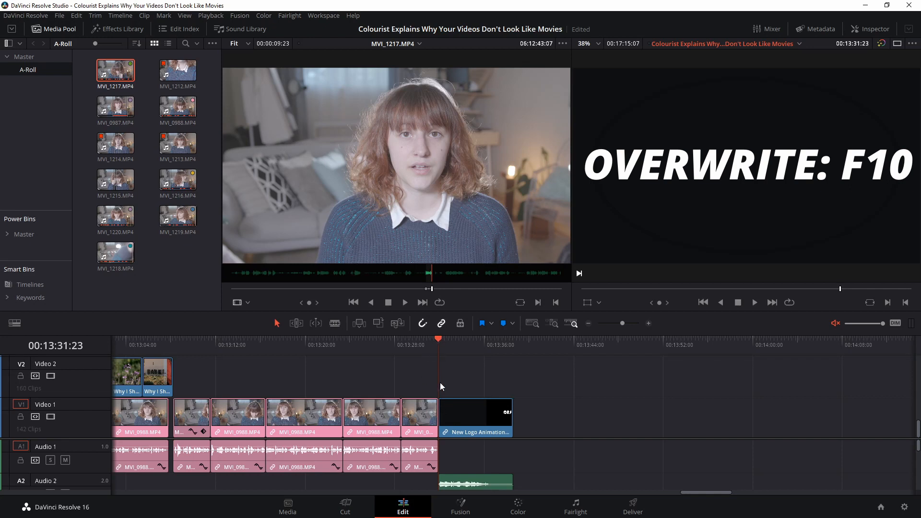
mouse_move(449, 189)
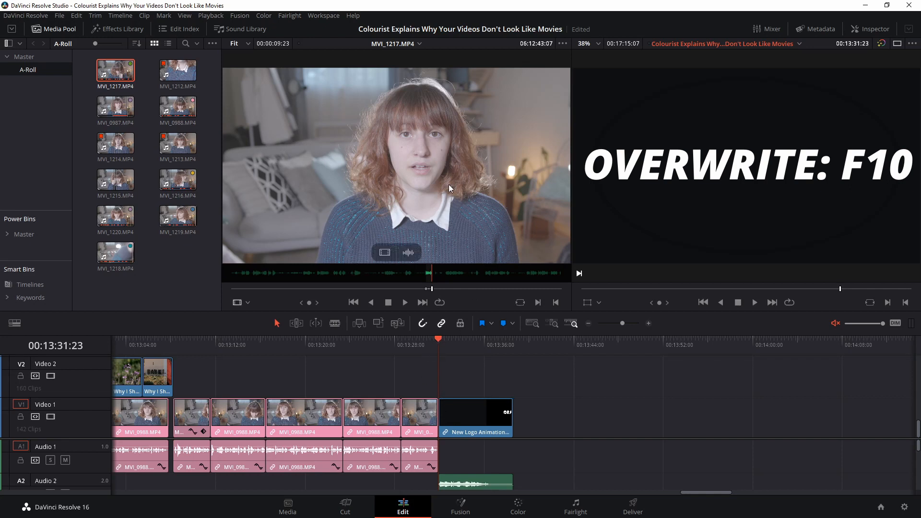
key(F10)
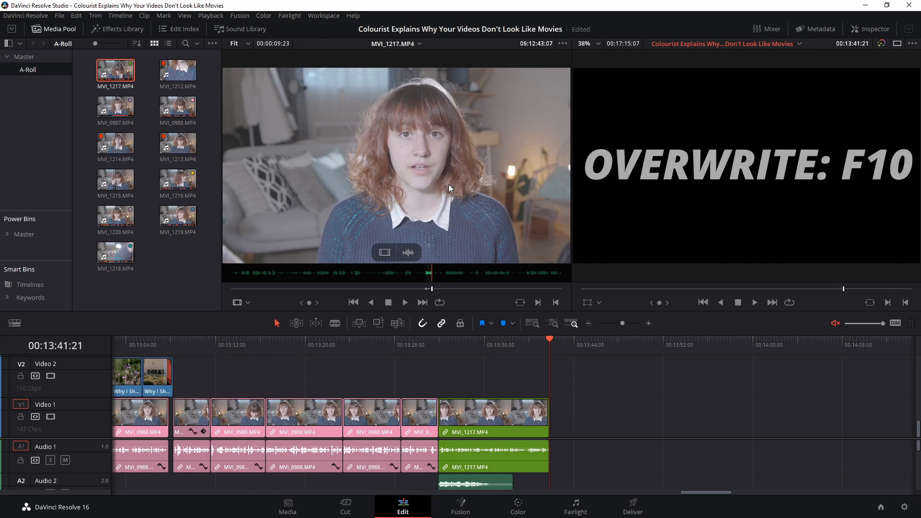
key(F11)
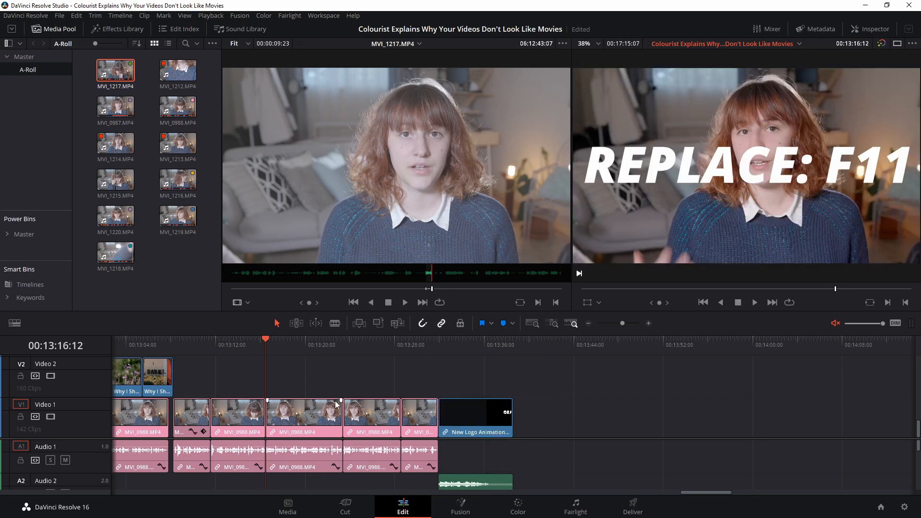
click(265, 339)
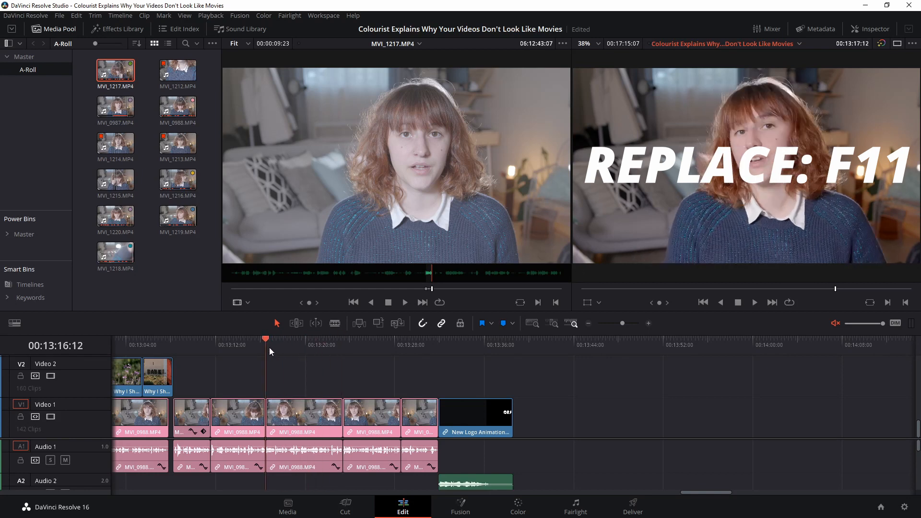
click(290, 339)
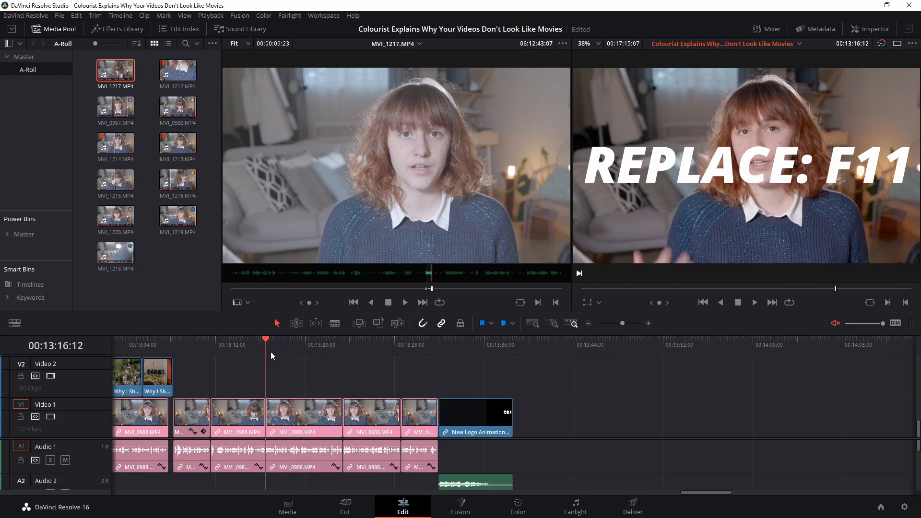
key(F11)
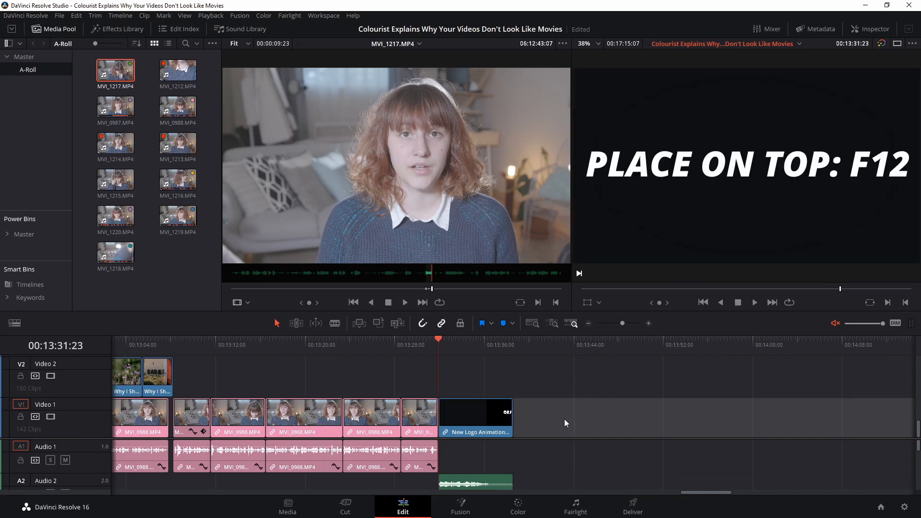
mouse_move(408, 354)
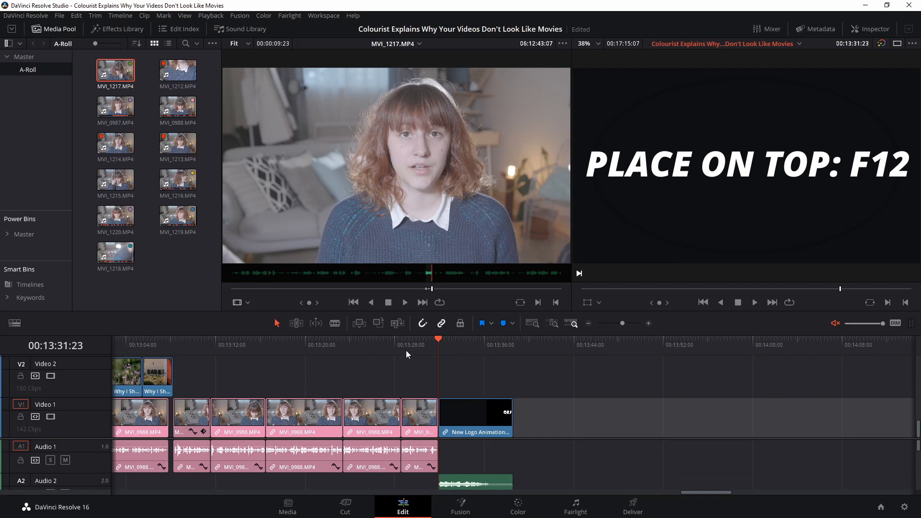
Move the playhead back before the logo animation to the 07:28 Blade Runner section.
click(424, 341)
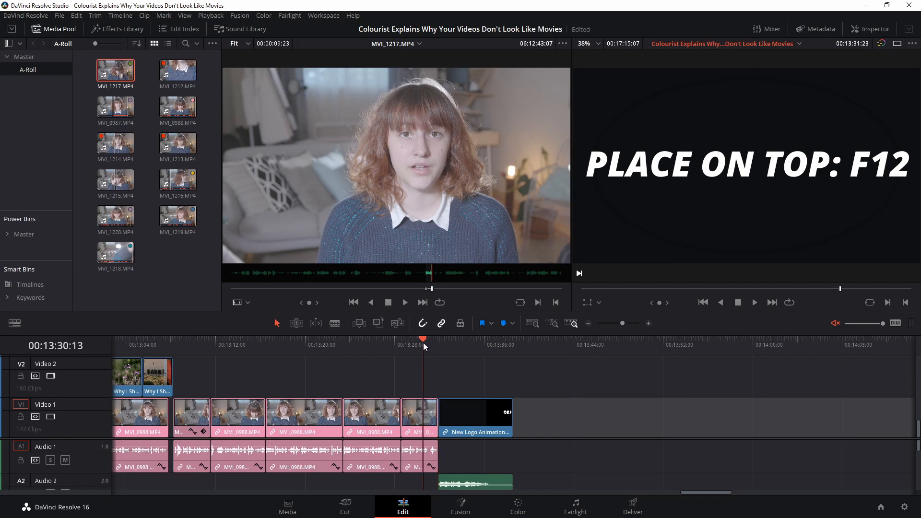
click(380, 338)
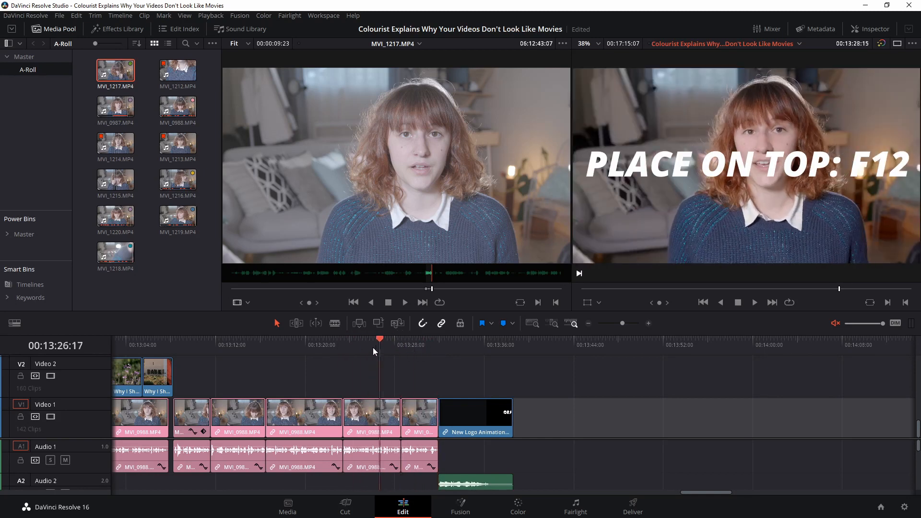
click(342, 345)
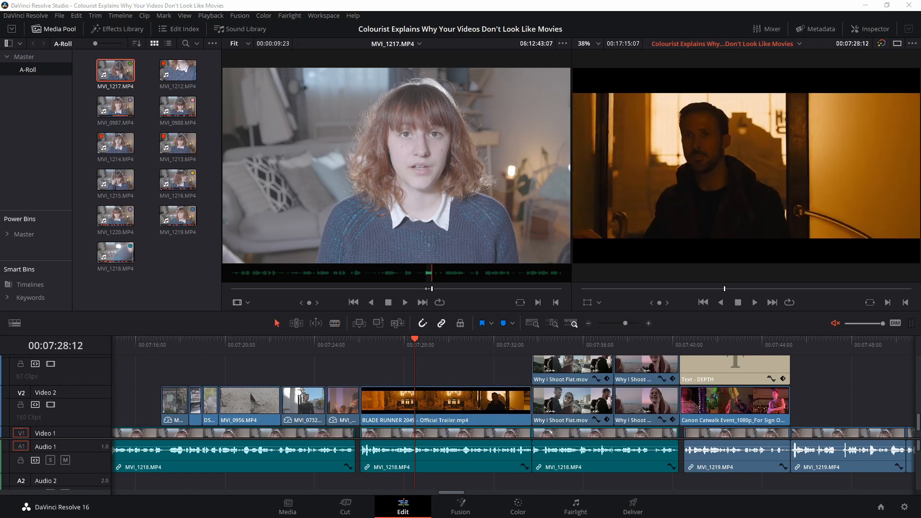
Blade the Blade Runner 2049 trailer clip on Video 2 at 07:28:14 with Ctrl+B.
key(ctrl+b)
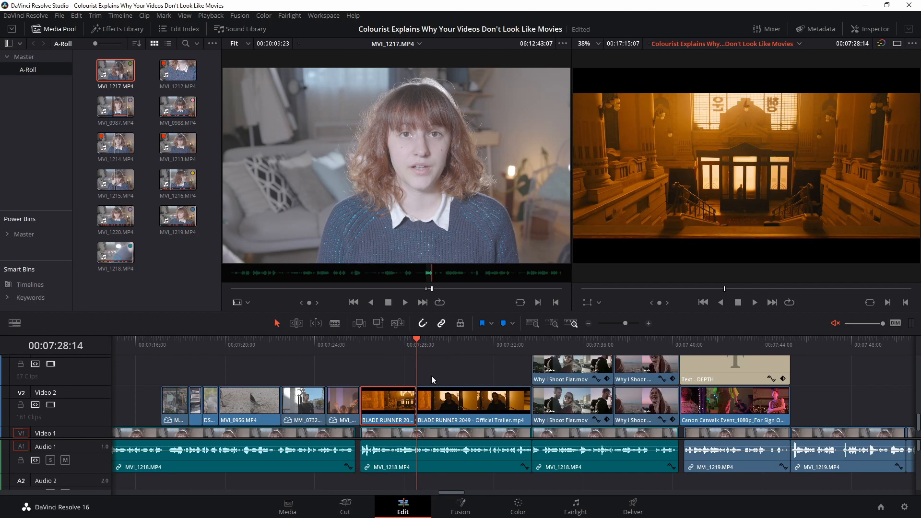
mouse_move(420, 352)
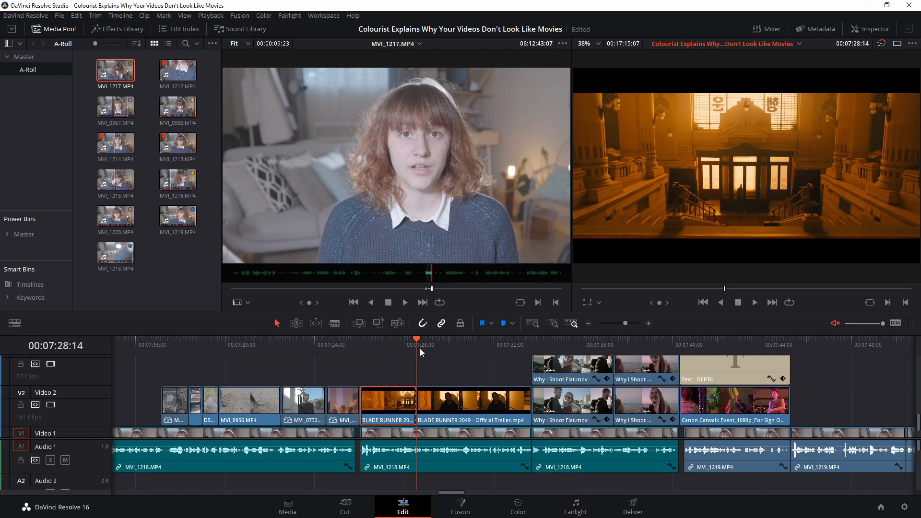
mouse_move(446, 399)
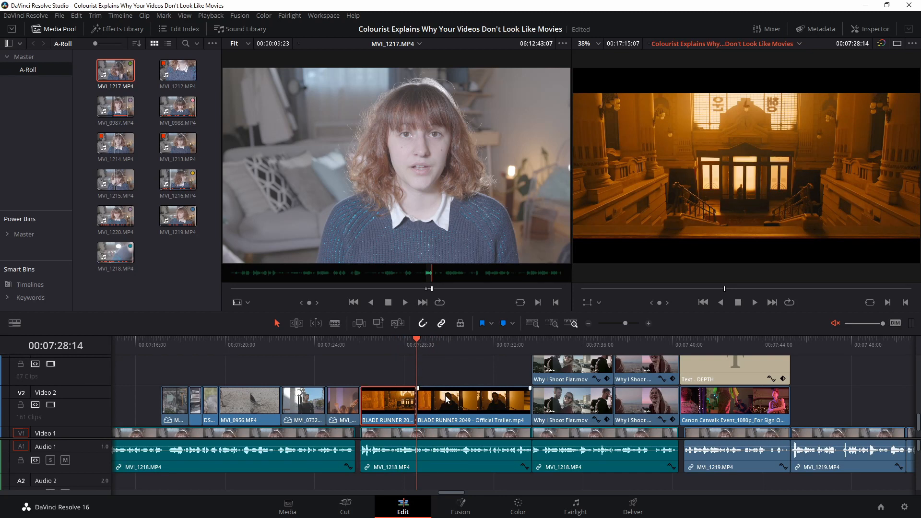
mouse_move(520, 363)
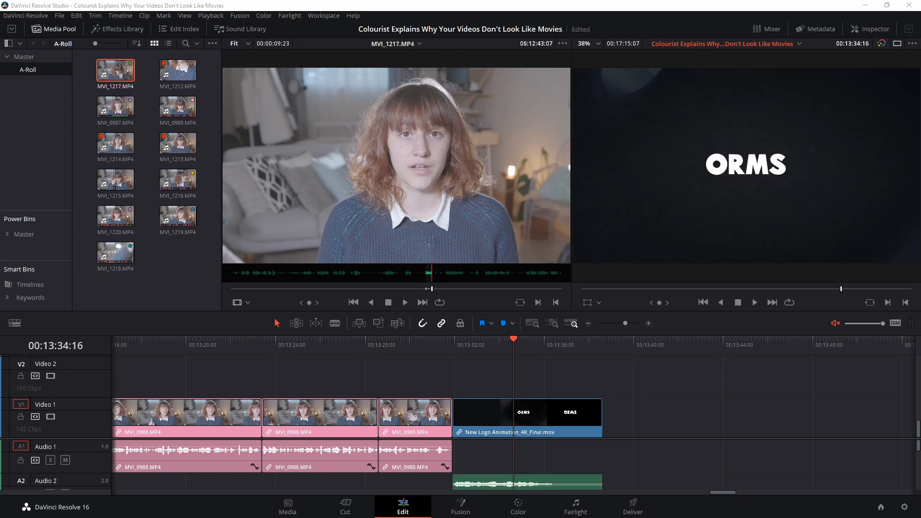
Copy the logo animation clip and paste a second copy with its audio at 13:44.
click(521, 418)
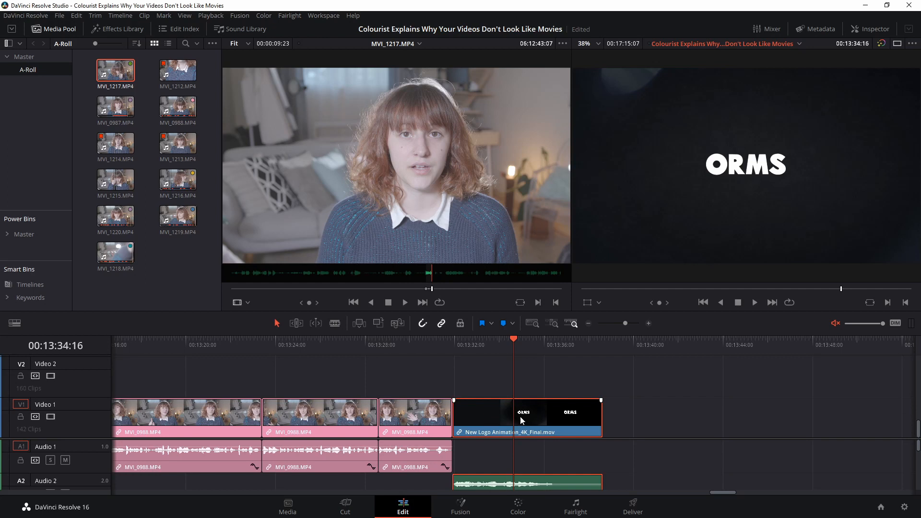
key(ctrl+c)
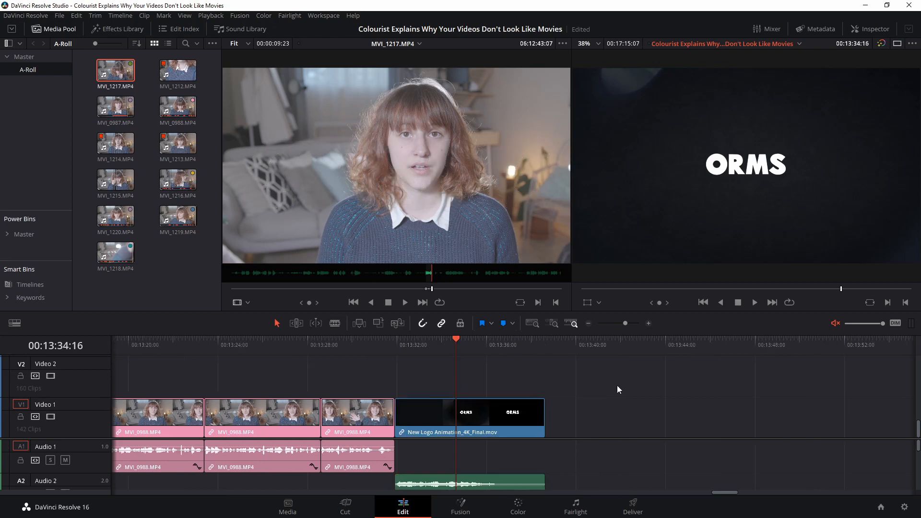
click(516, 339)
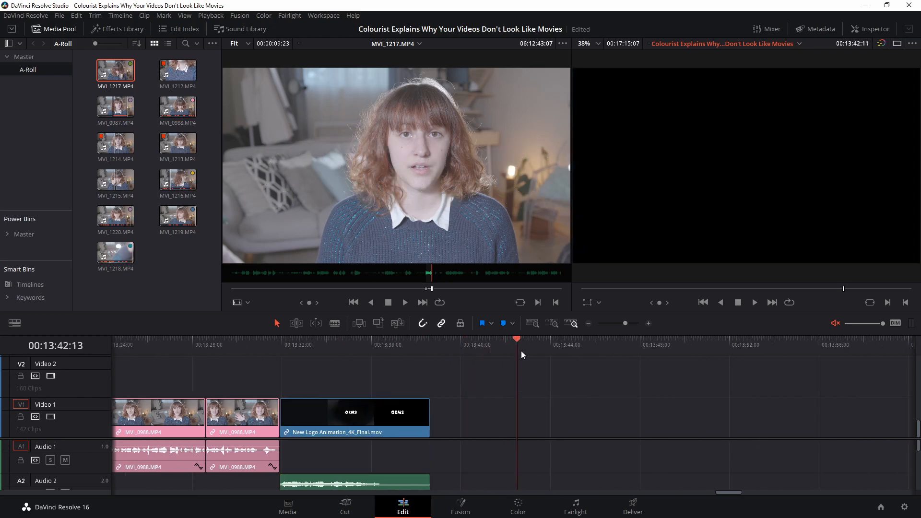
click(551, 338)
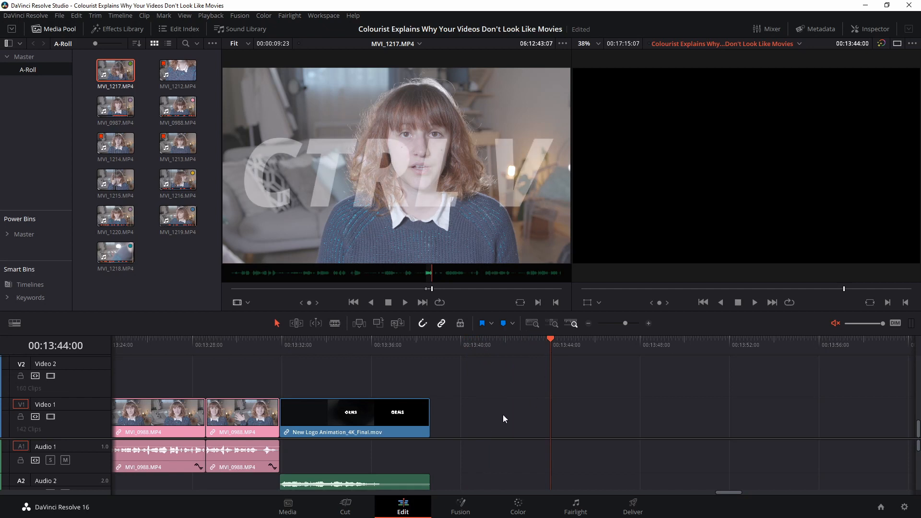
key(ctrl+v)
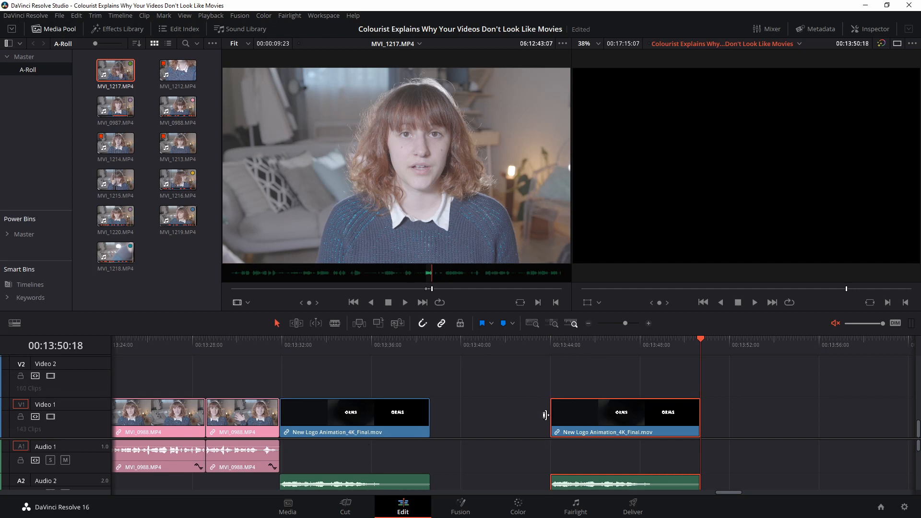
mouse_move(593, 456)
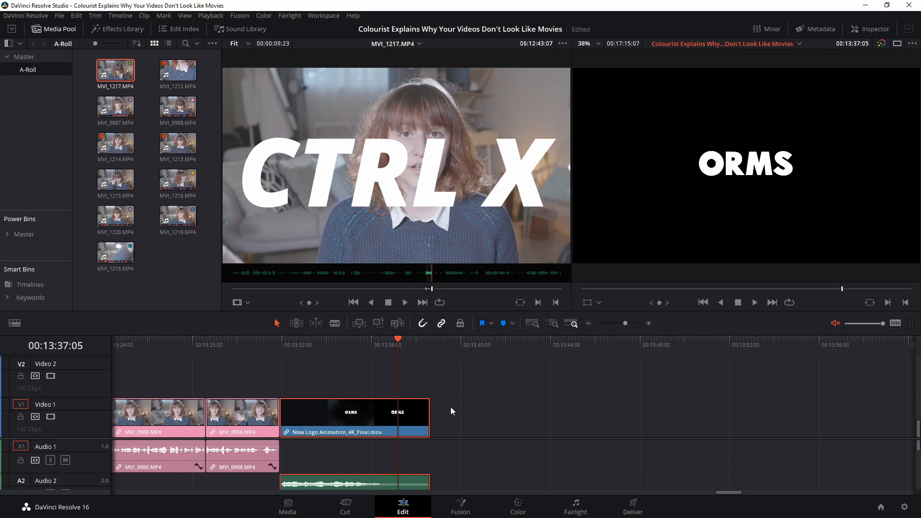
mouse_move(459, 406)
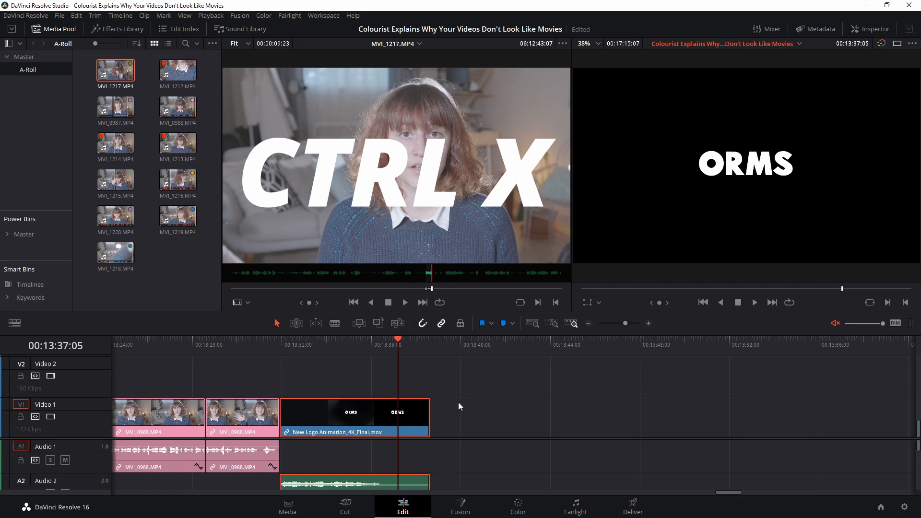
Cut the logo clip from behind the MVI_0988 clips and paste it alone at 13:44.
key(ctrl+x)
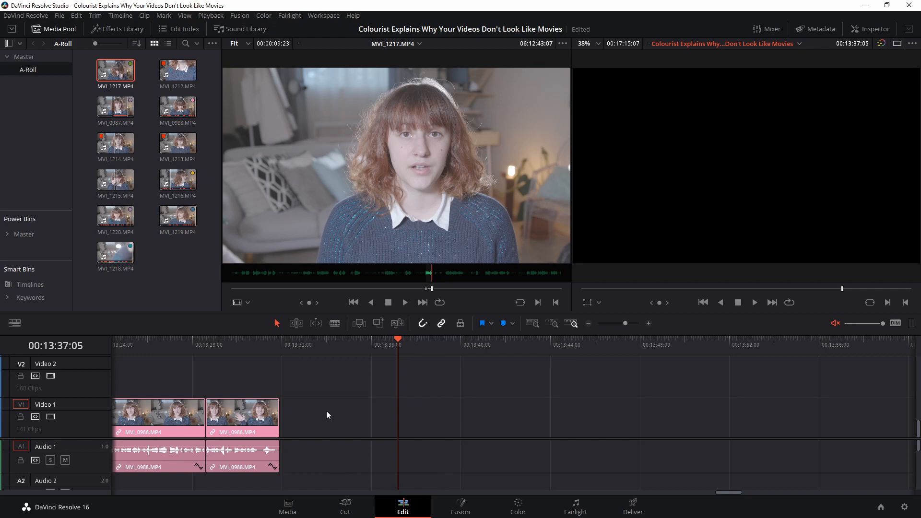
mouse_move(502, 411)
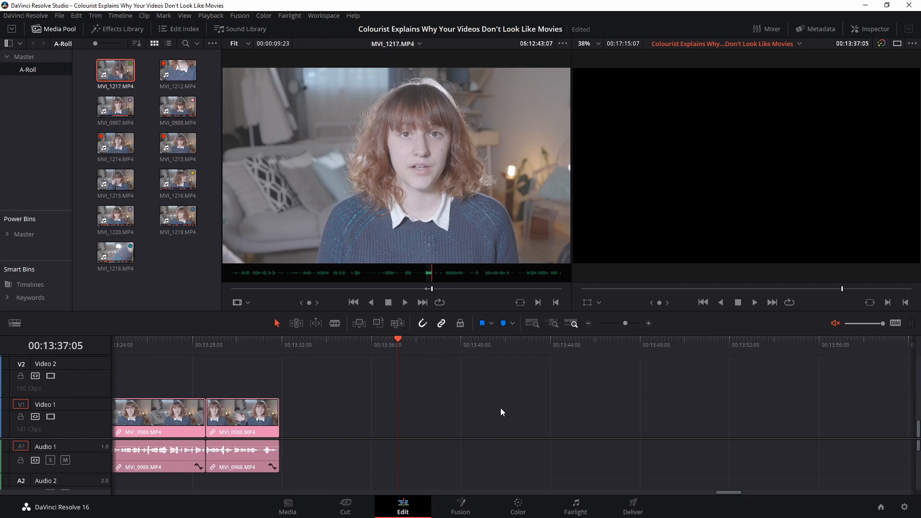
mouse_move(463, 373)
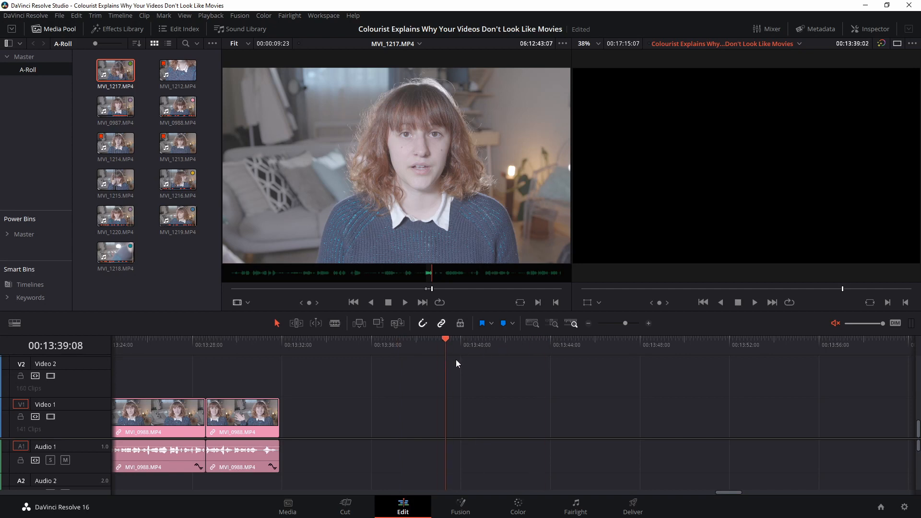
click(552, 339)
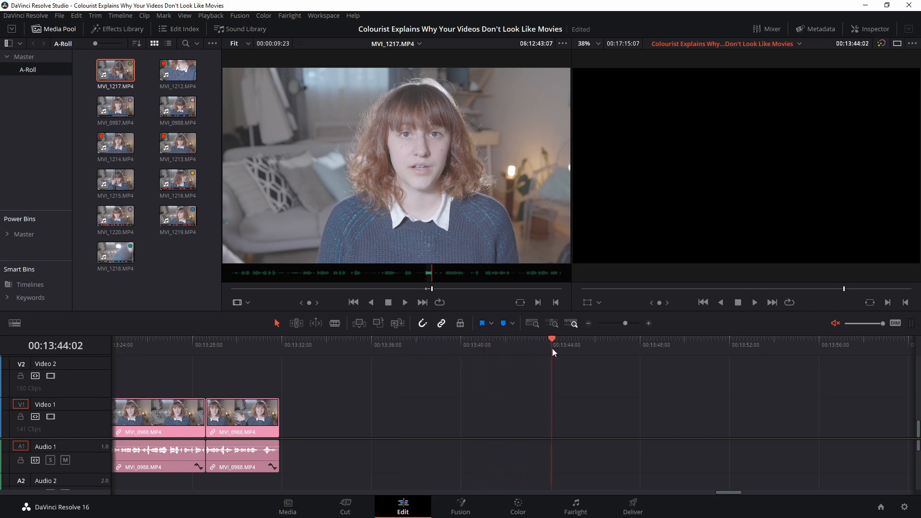
key(ctrl+v)
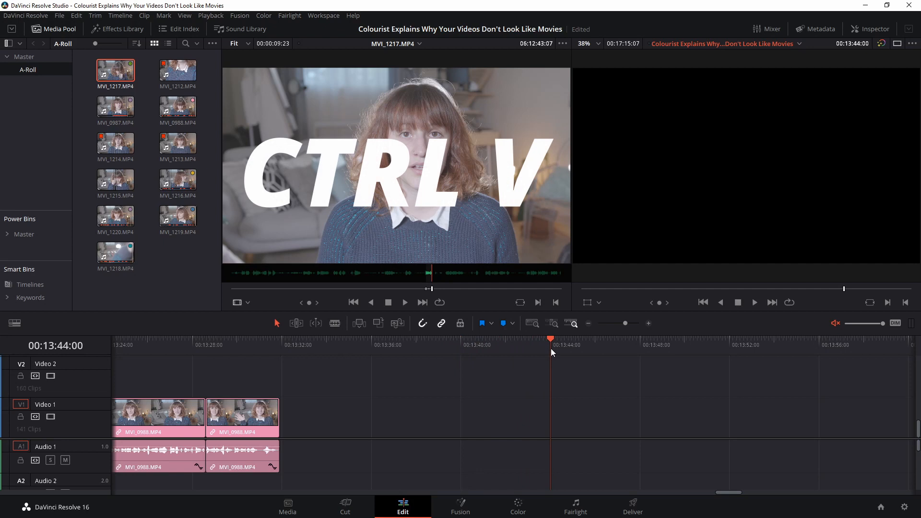
key(ctrl+v)
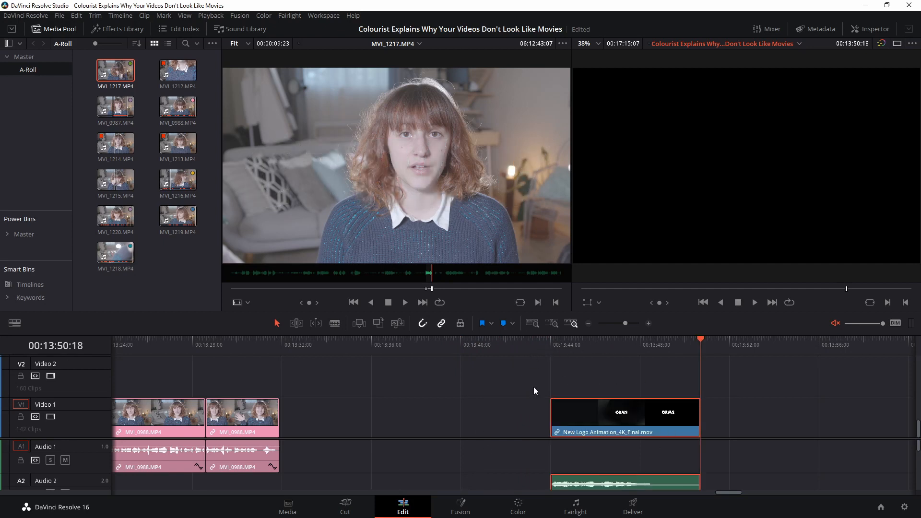
mouse_move(642, 395)
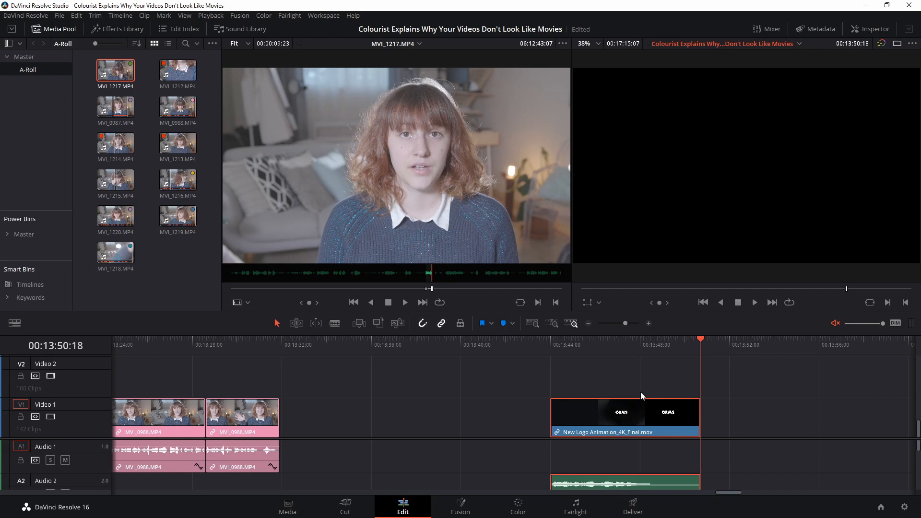
click(301, 345)
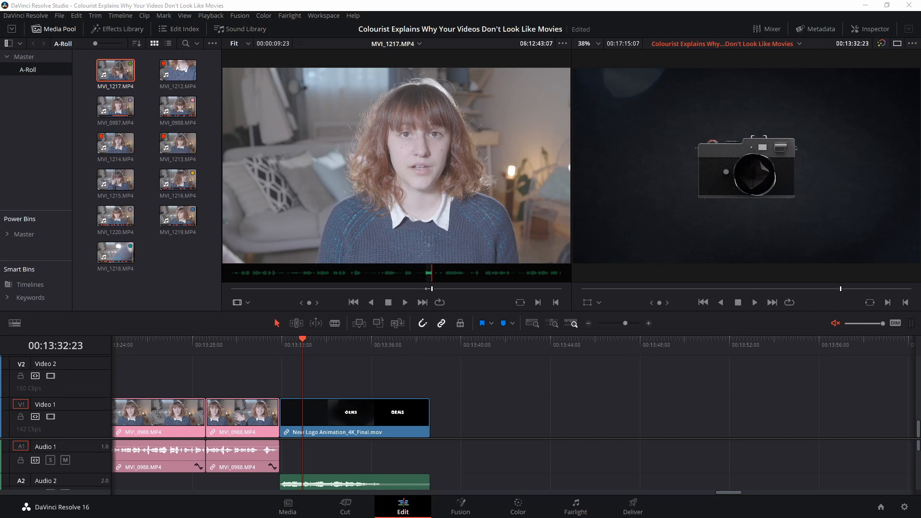
Select the logo animation clip now back directly after the MVI_0988 clips.
click(350, 413)
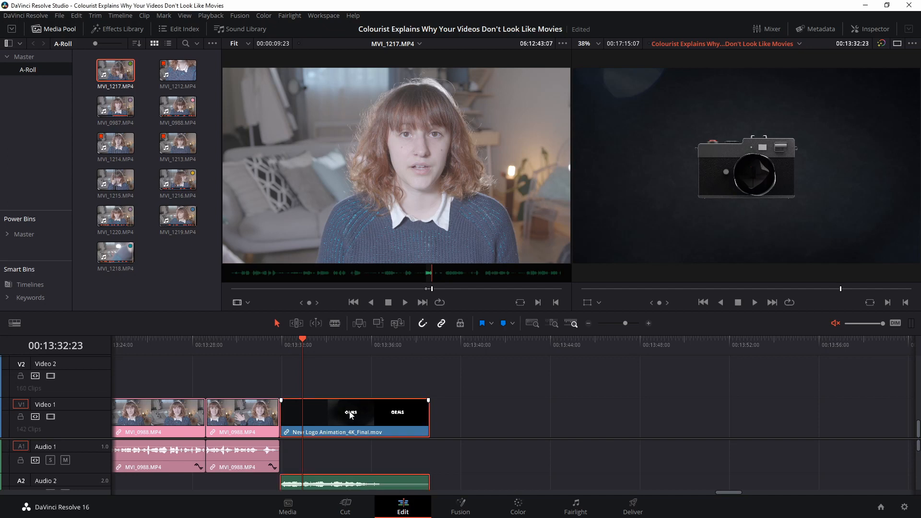
mouse_move(355, 416)
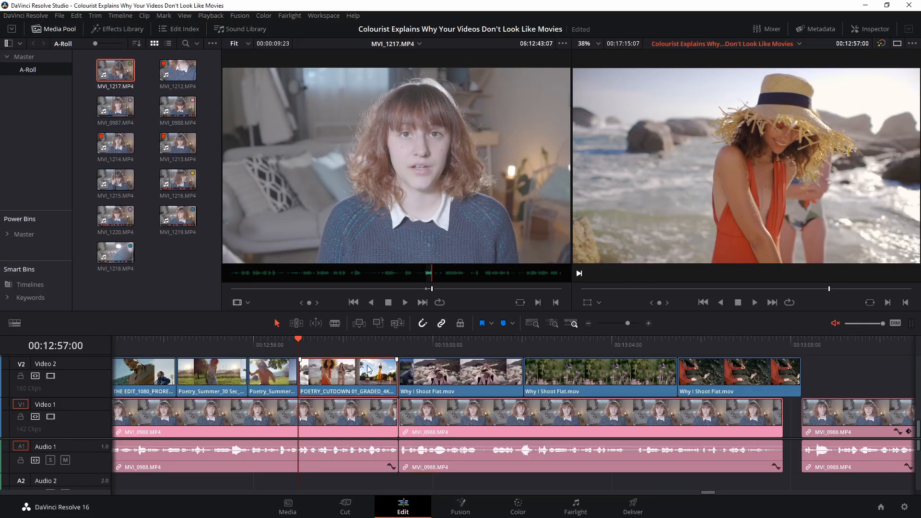
mouse_move(310, 362)
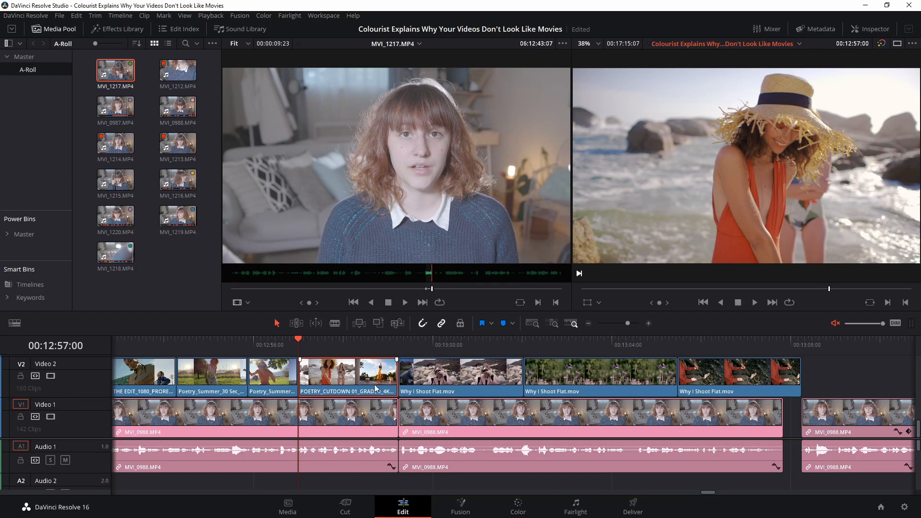
Select the poetry cutdown and Why I Shoot Flat.mov clips on Video 2 and nudge them a few frames.
click(348, 376)
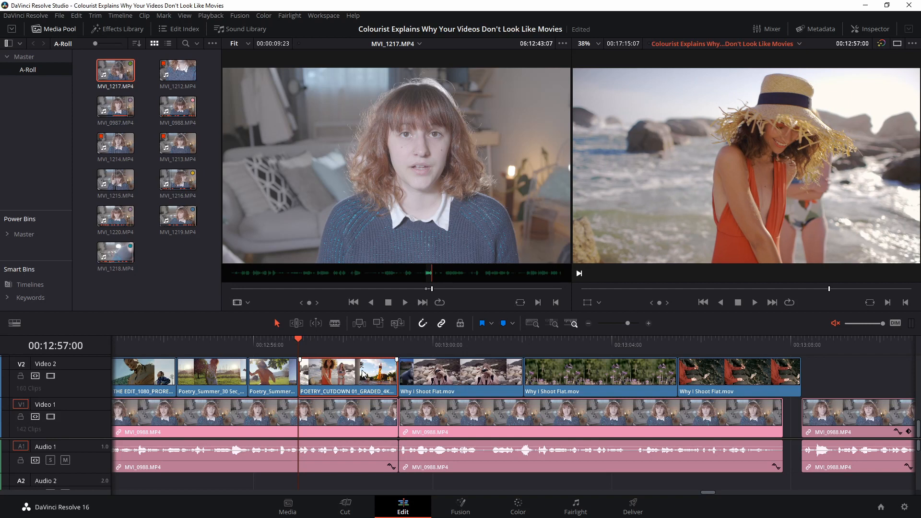
click(347, 373)
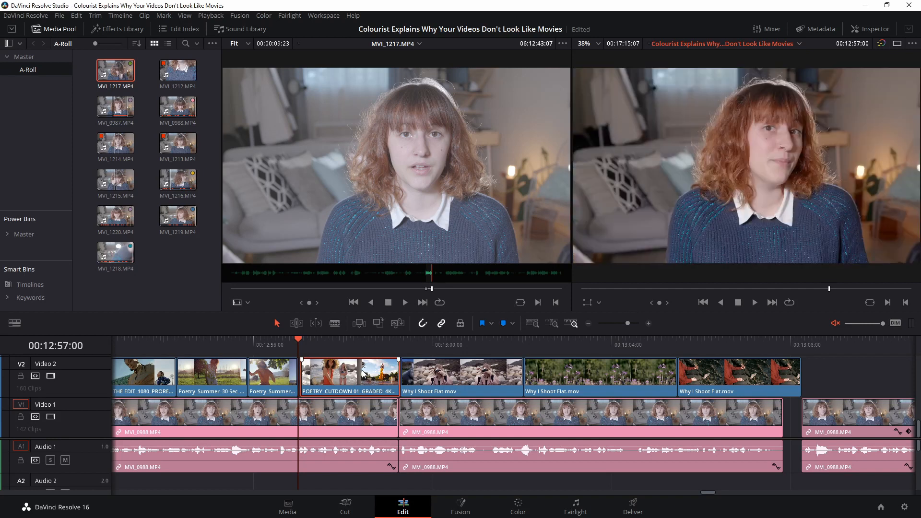
mouse_move(636, 361)
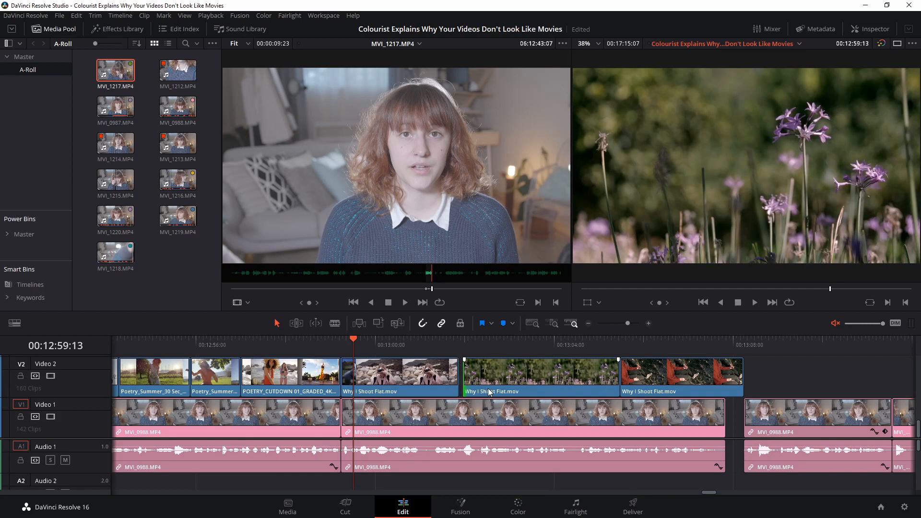
click(490, 376)
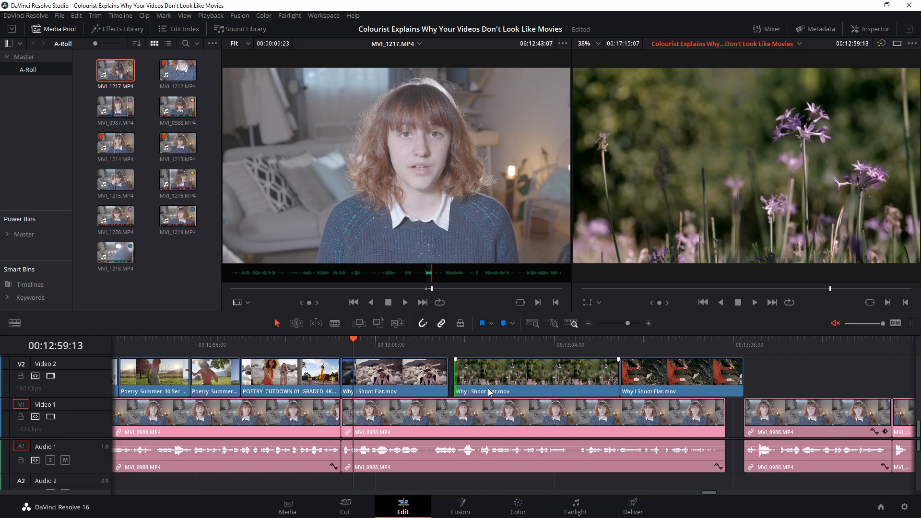